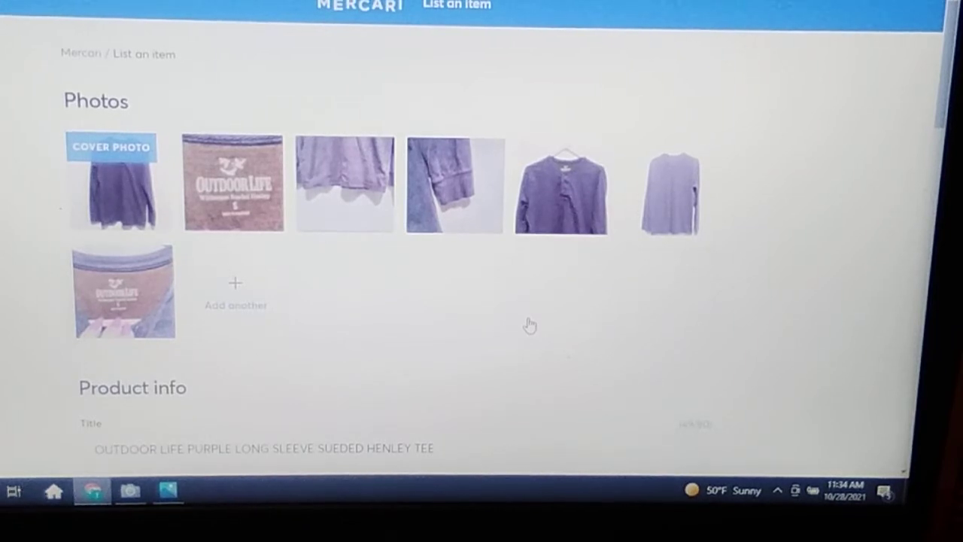
Enter 'OUTDOOR LIFE PURPLE LONG SLEEVE SUEDED HENLEY TEE' with USED, SIZE SMALL and PURPLE lines in the description.
scroll(down, 3)
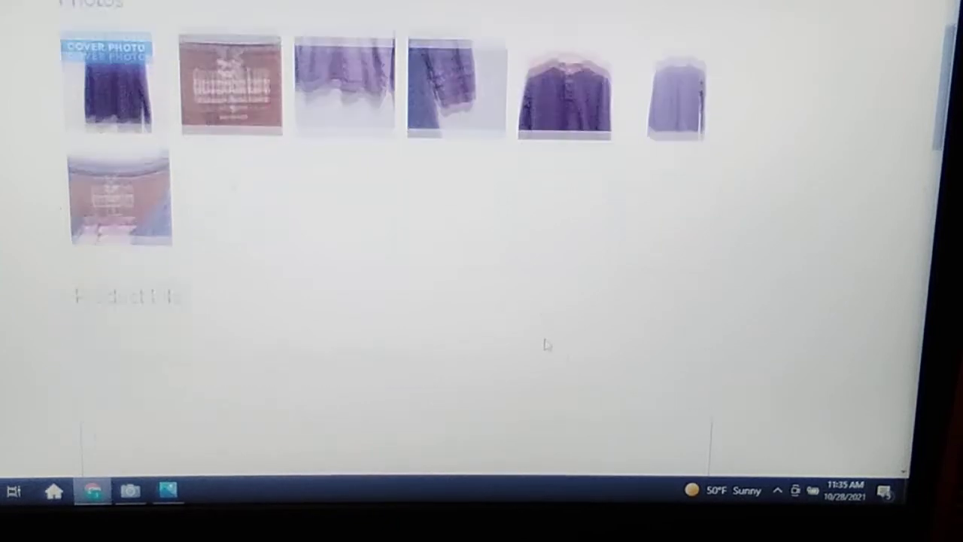
scroll(down, 3)
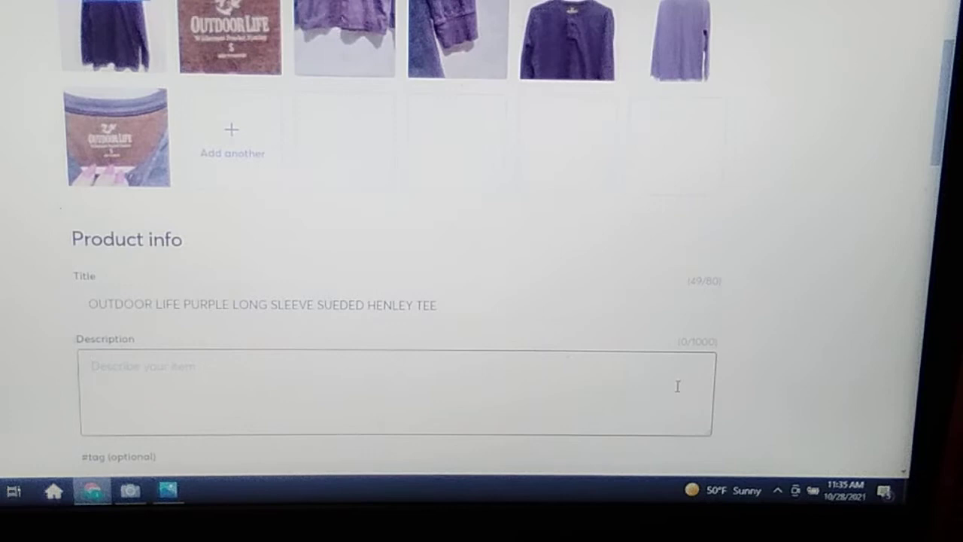
scroll(down, 3)
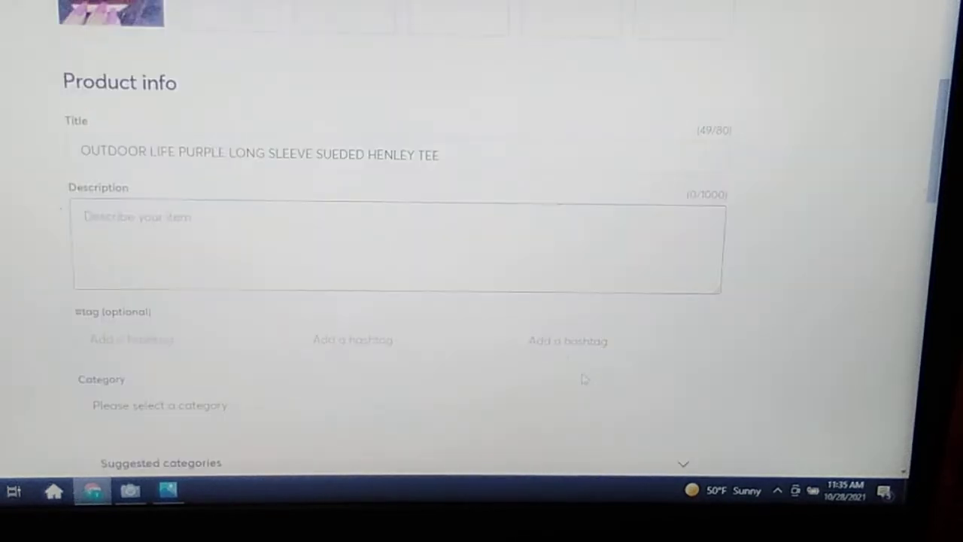
click(132, 338)
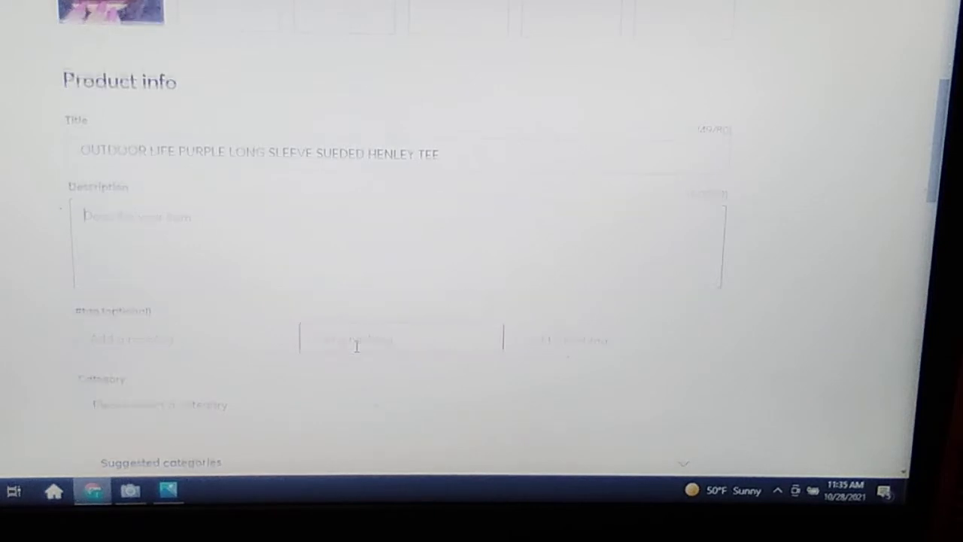
scroll(down, 3)
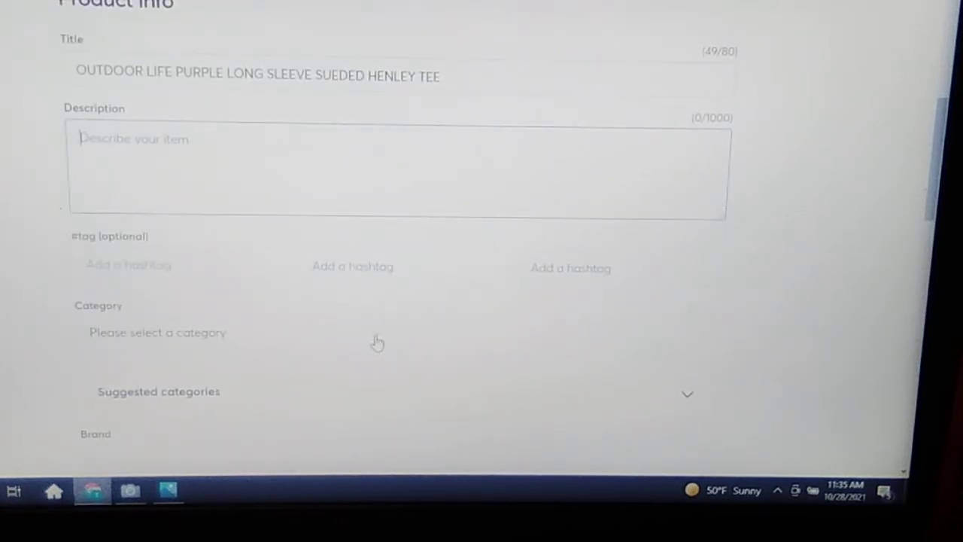
scroll(down, 3)
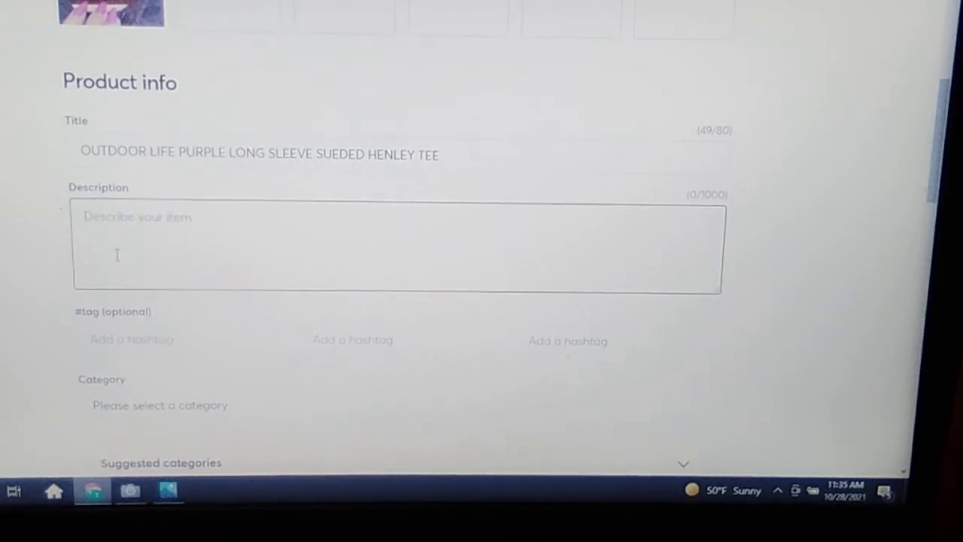
text(OUTDOOR LIFE PURPLE LONG SLEEVE SUEDED HENLEY TEE)
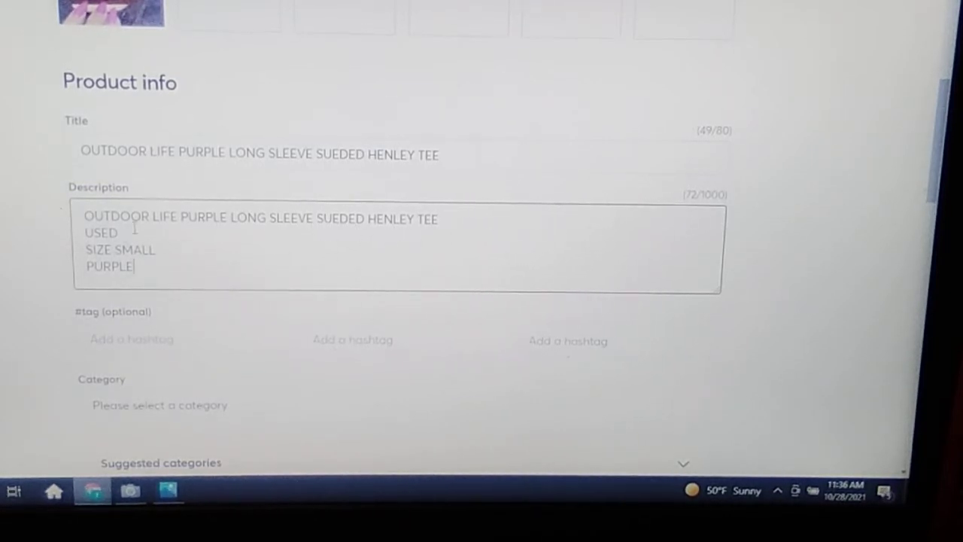
mouse_move(168, 254)
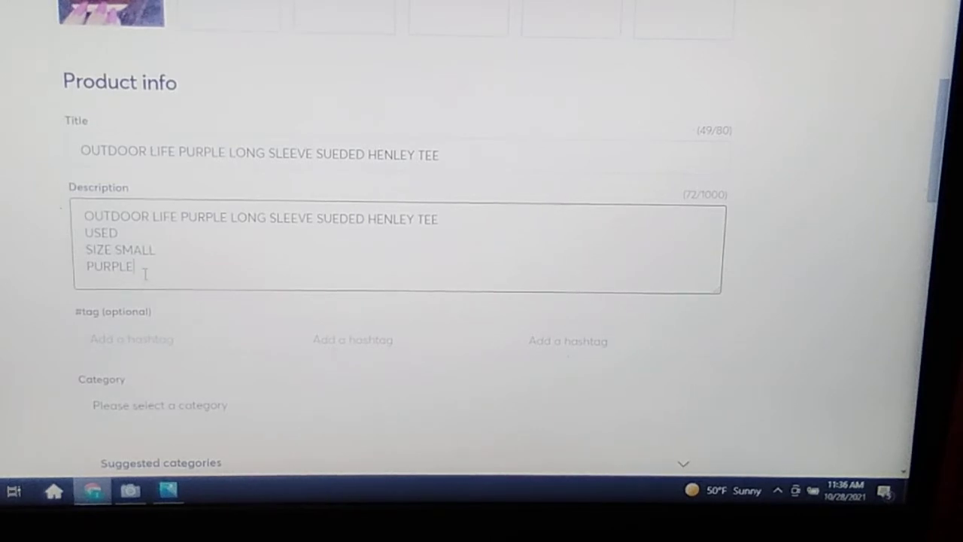
scroll(down, 3)
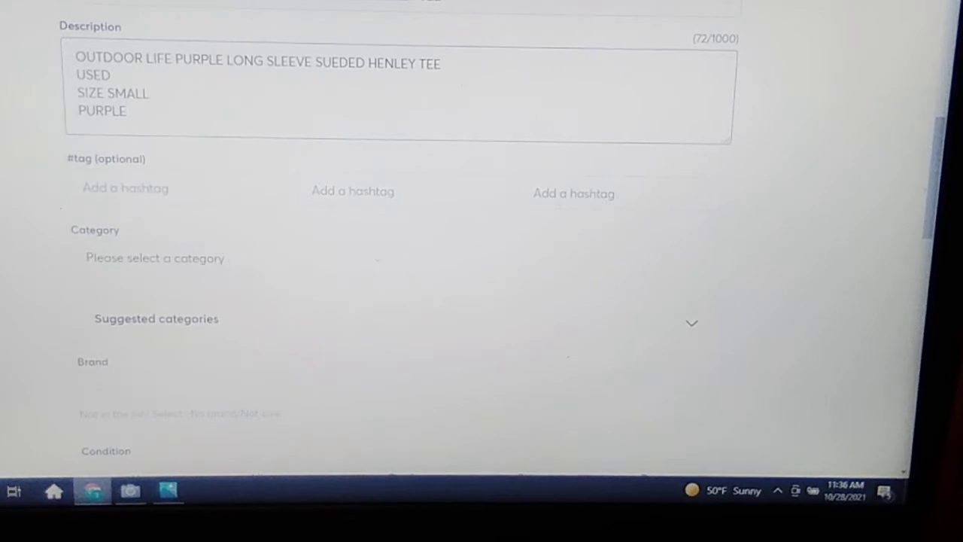
scroll(down, 3)
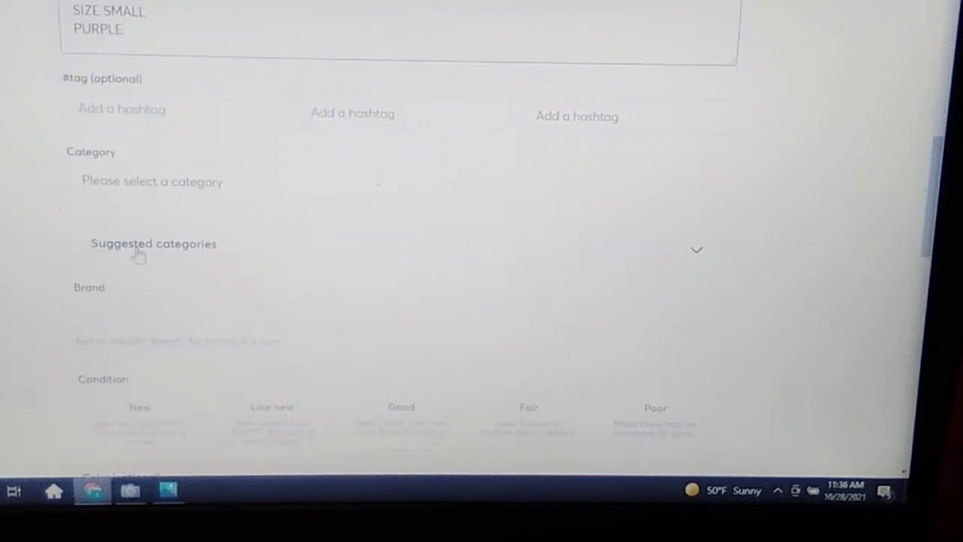
mouse_move(638, 247)
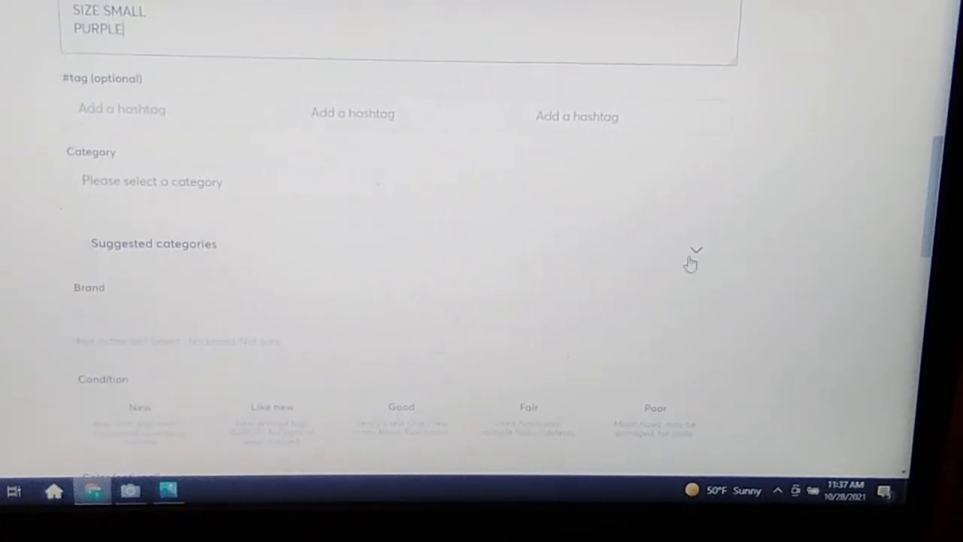
Expand the suggested categories and mark the item's condition as Good.
click(697, 253)
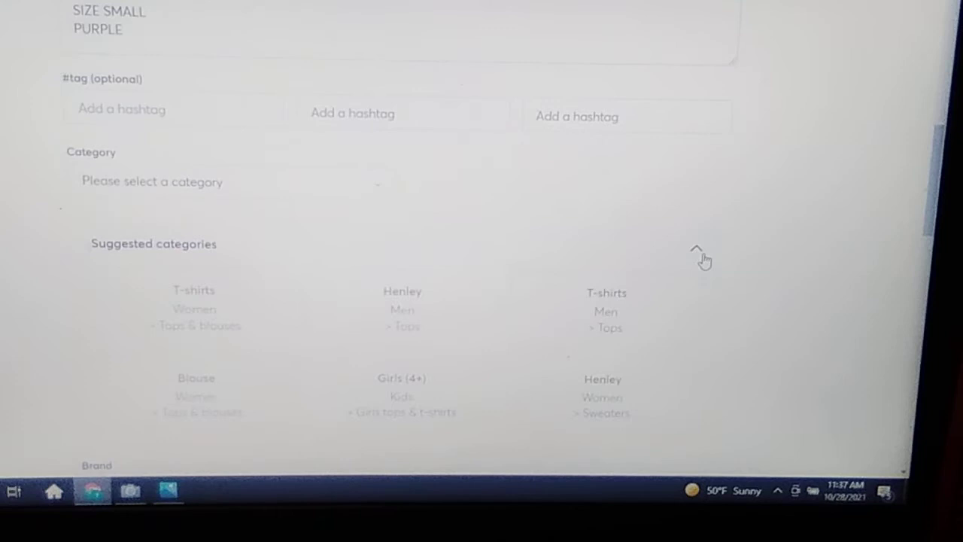
scroll(down, 3)
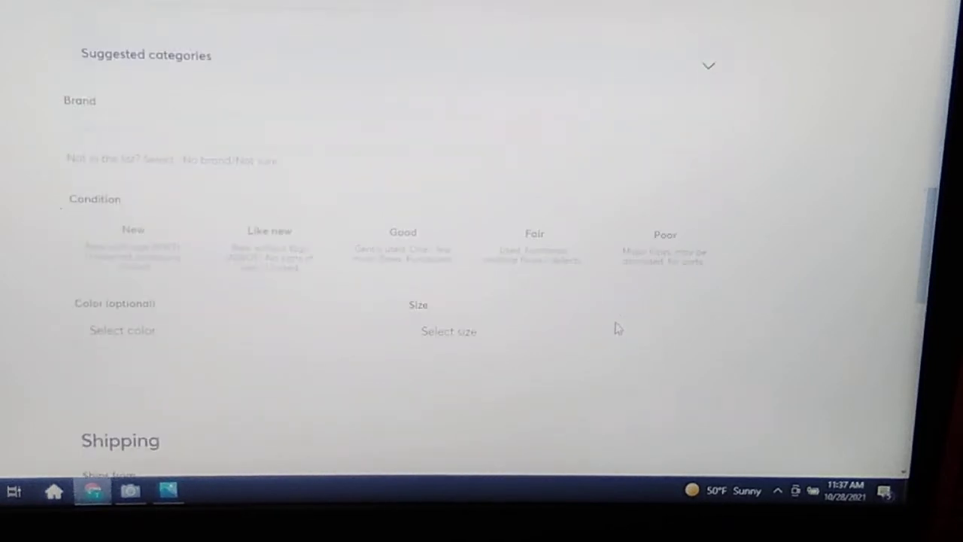
click(247, 135)
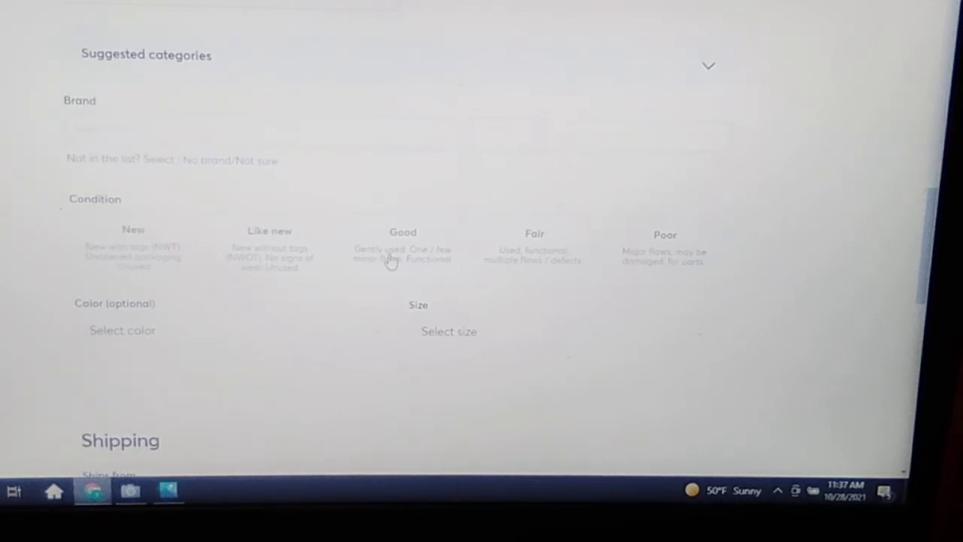
click(402, 250)
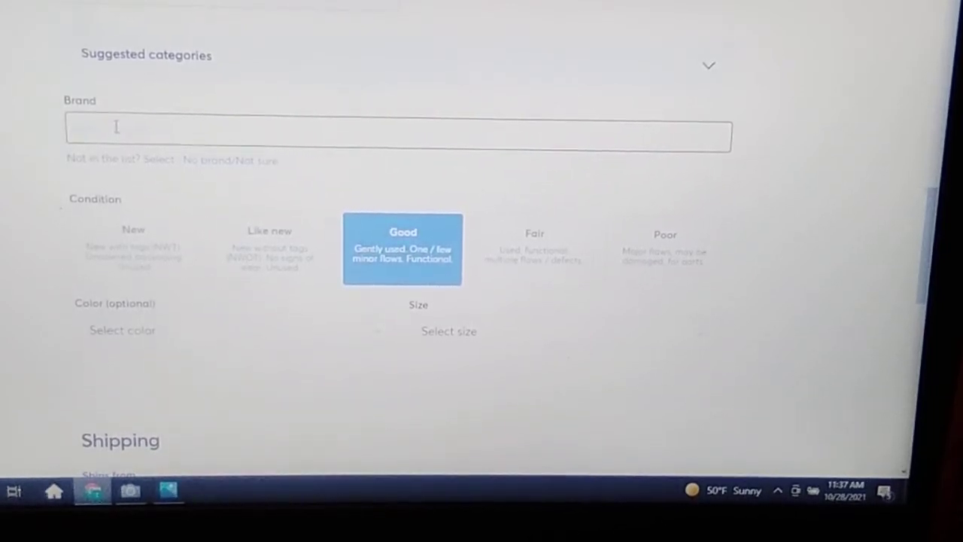
Choose Henley as the brand, with colour Purple and size S (4-6).
text(Henle)
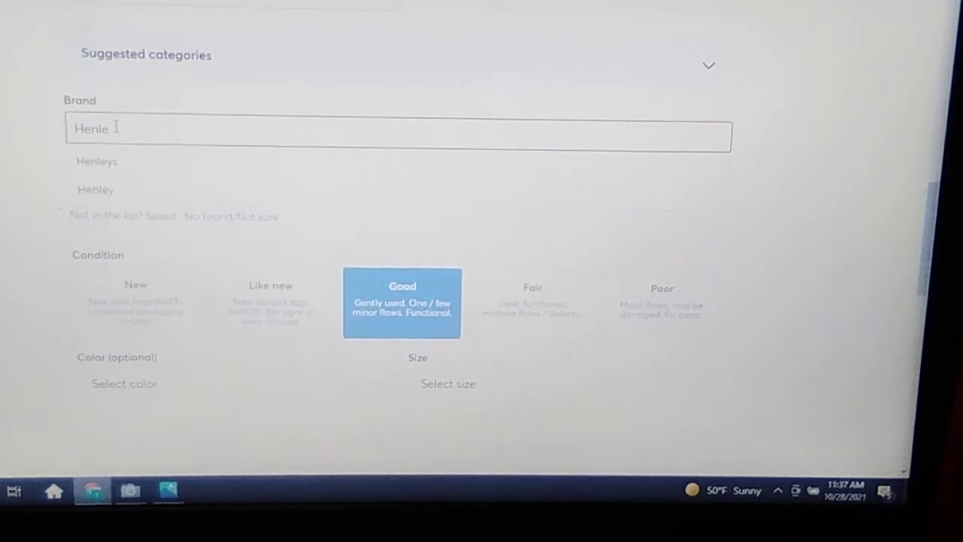
click(97, 190)
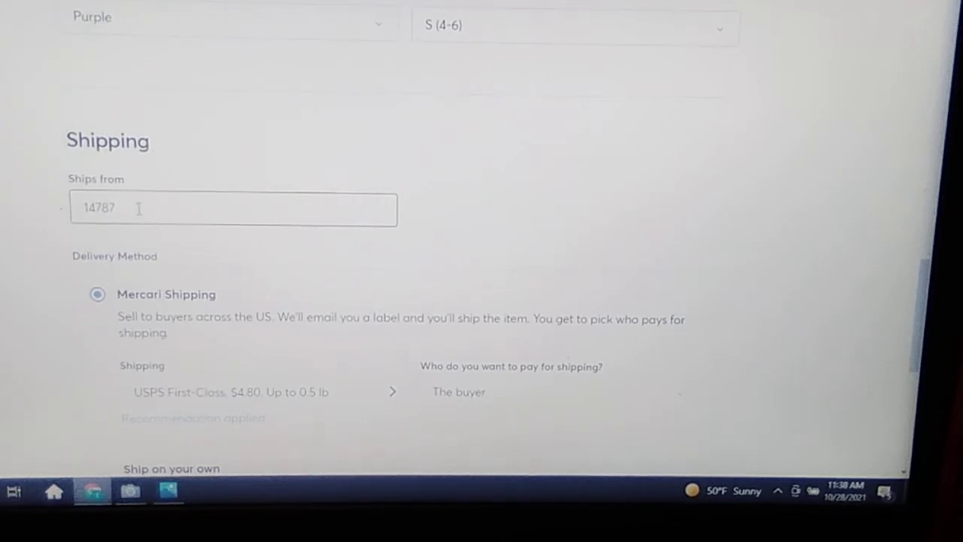
scroll(down, 3)
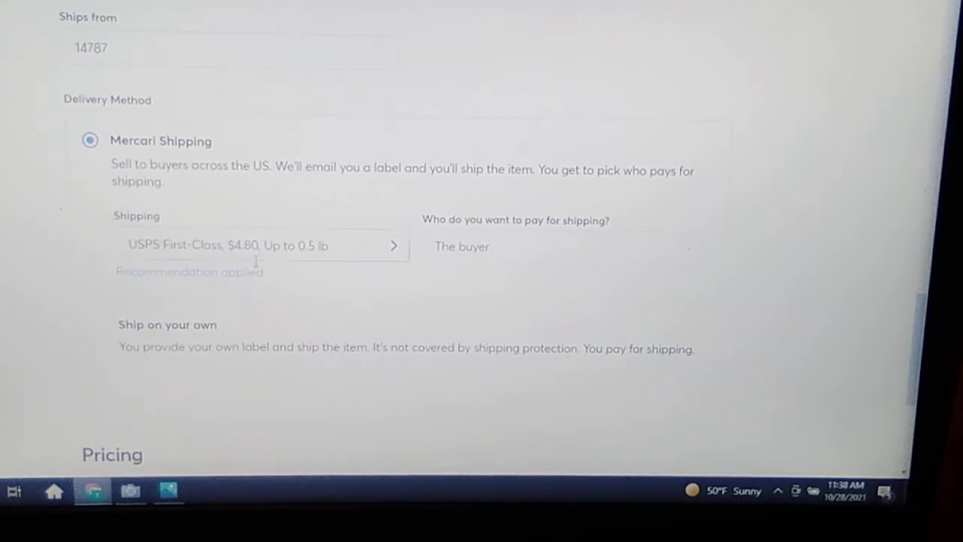
Set the price to $16 (earnings $13.64) and turn smart pricing off.
scroll(down, 3)
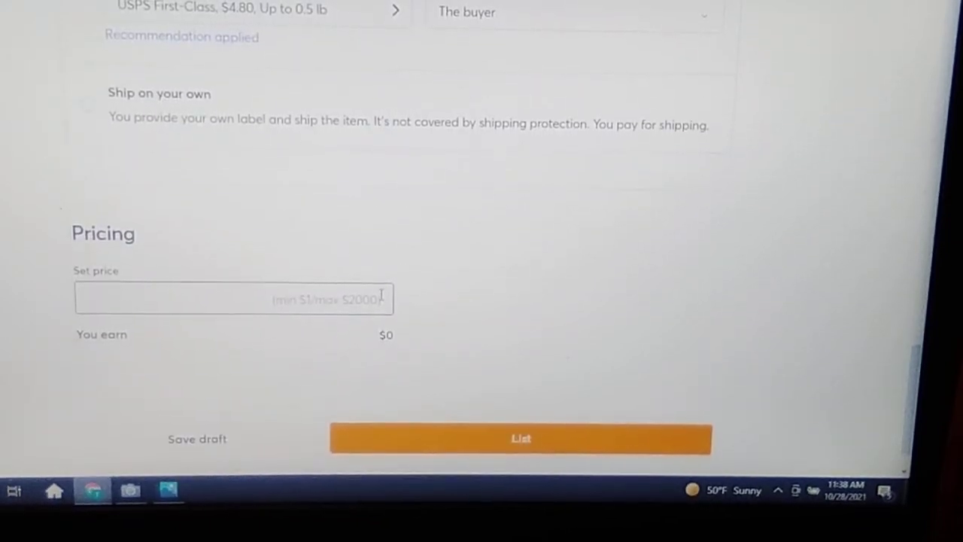
text(10)
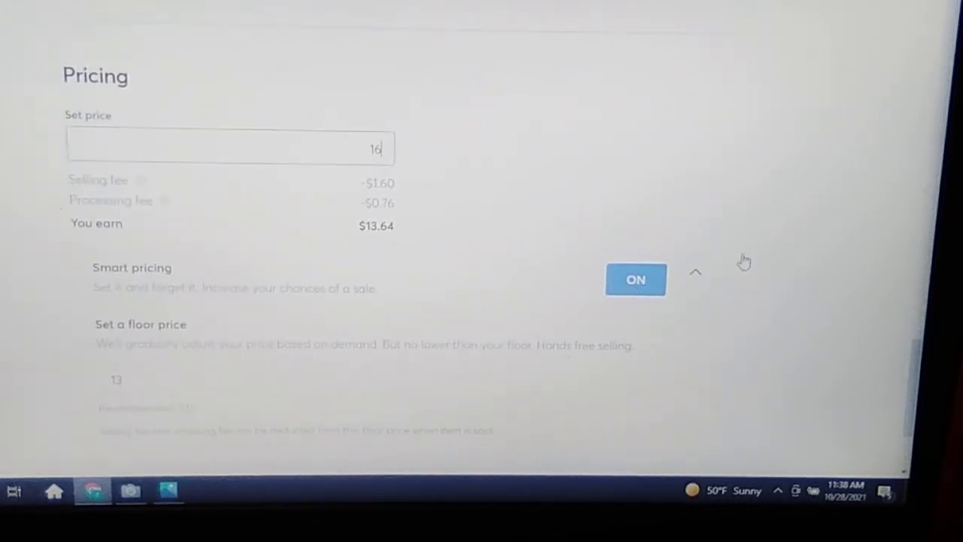
click(636, 279)
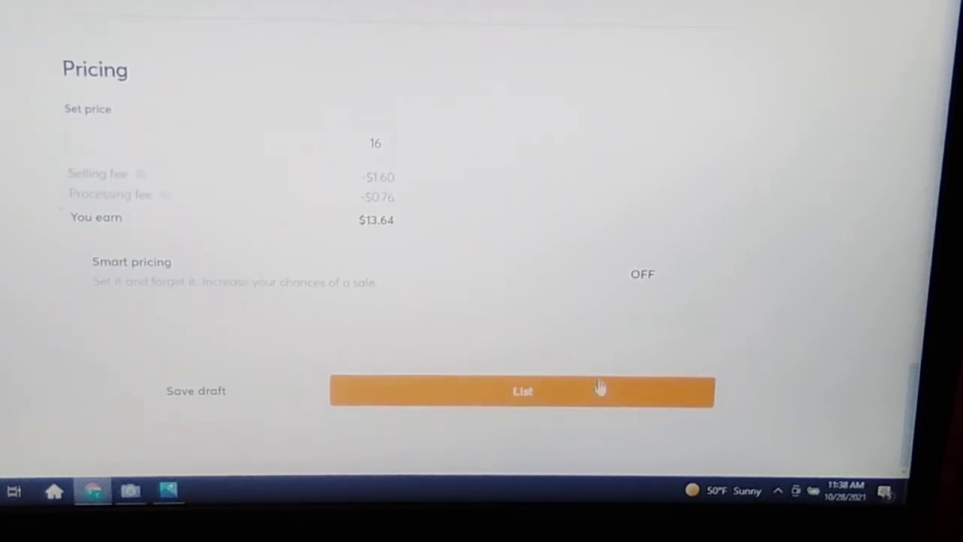
mouse_move(371, 258)
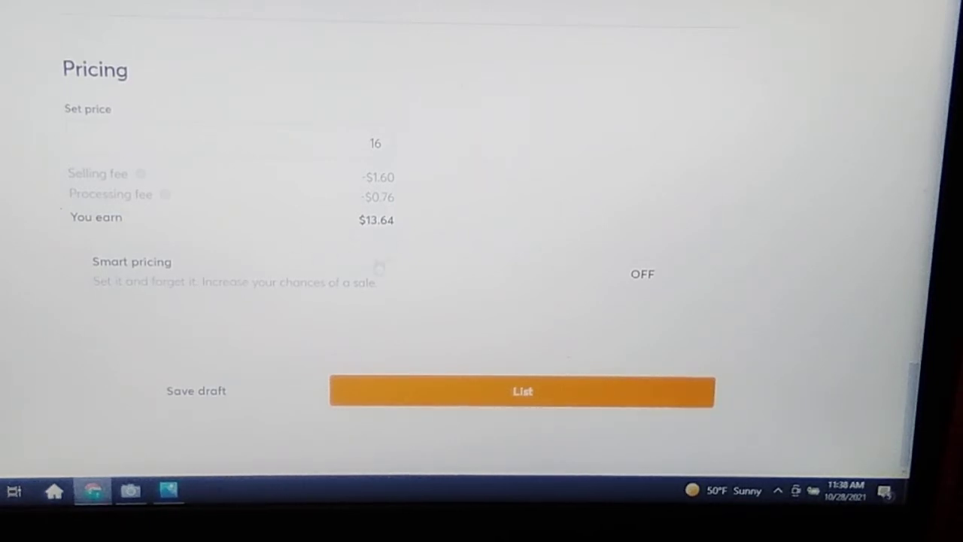
mouse_move(401, 238)
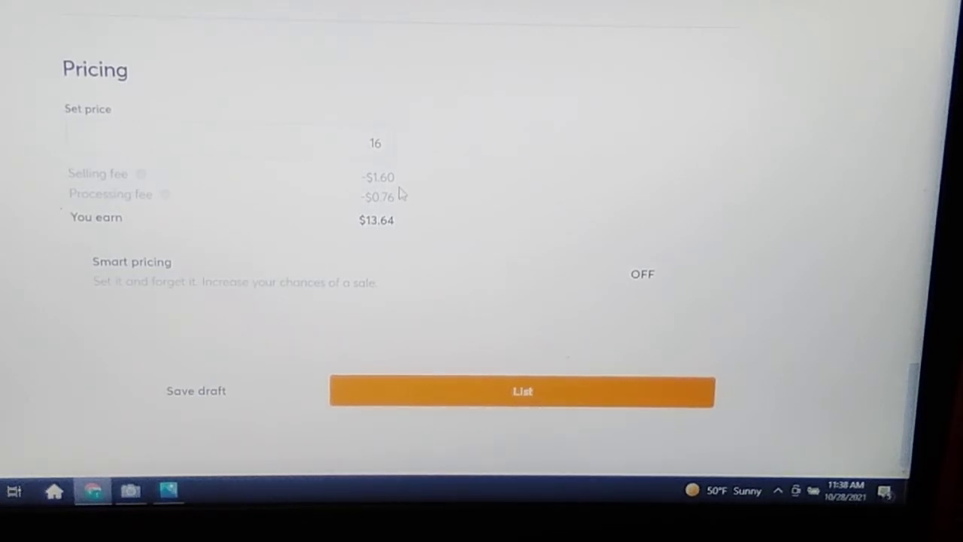
mouse_move(464, 250)
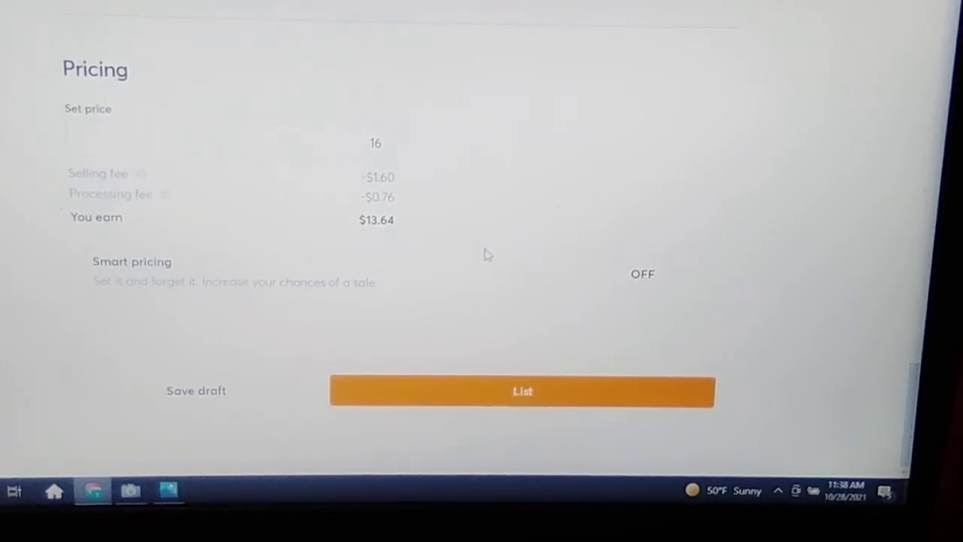
mouse_move(483, 310)
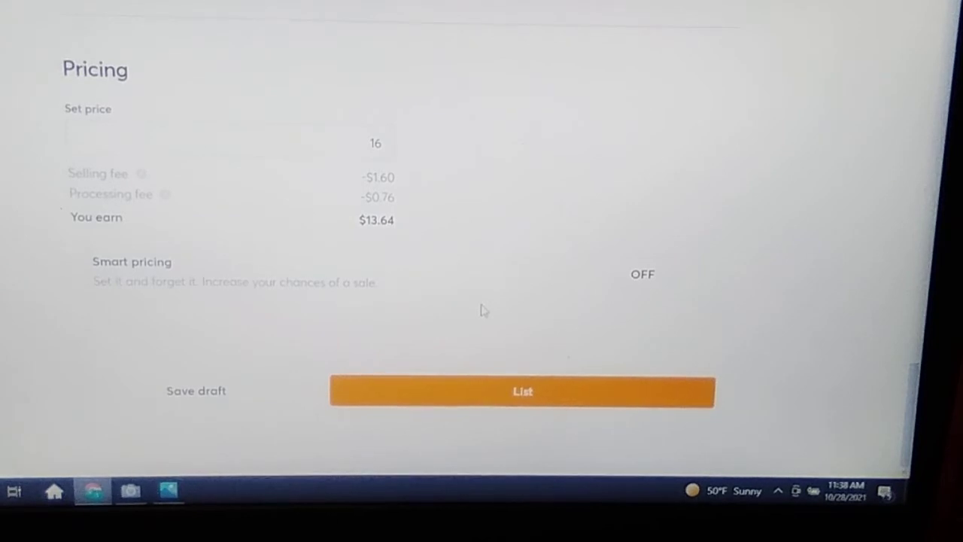
mouse_move(529, 197)
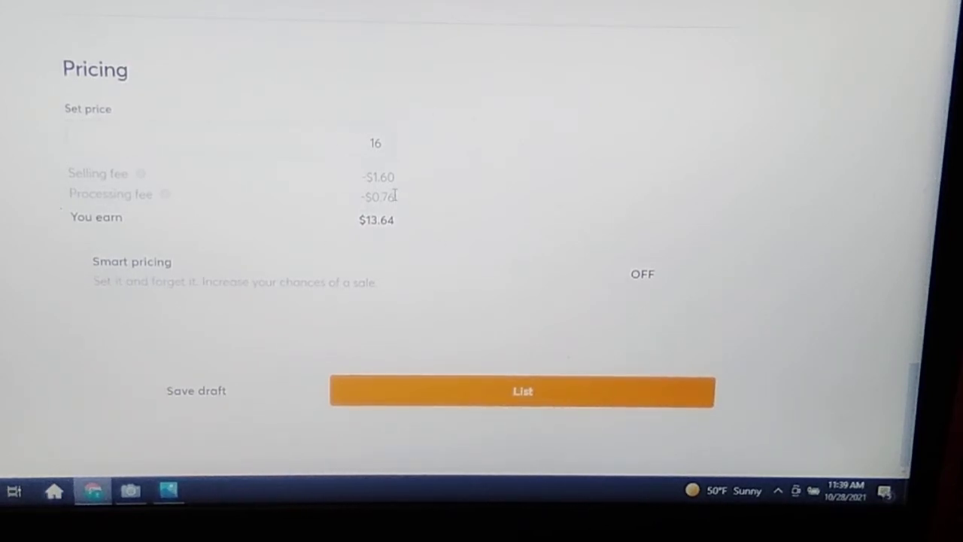
mouse_move(564, 397)
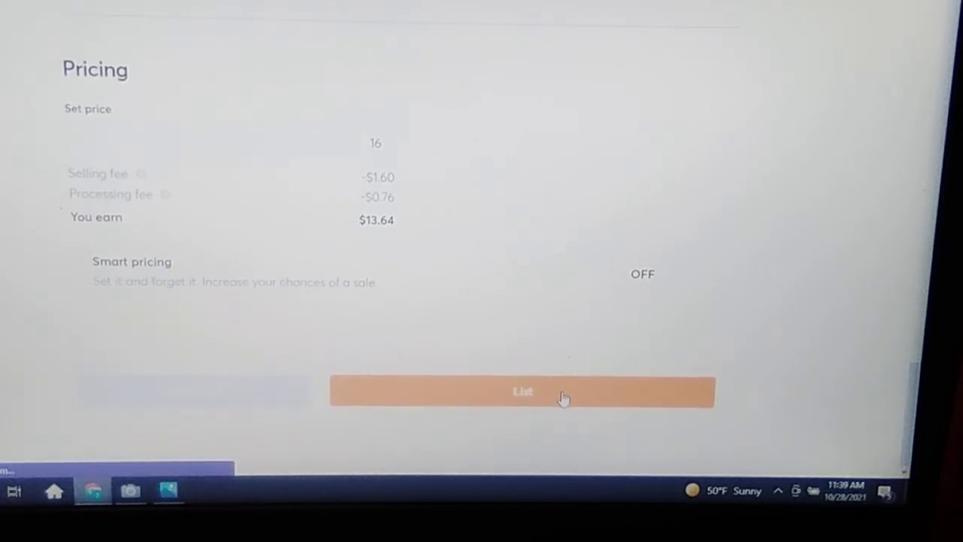
Publish the Henley tee listing at $16 and browse its photos on the live page.
click(523, 393)
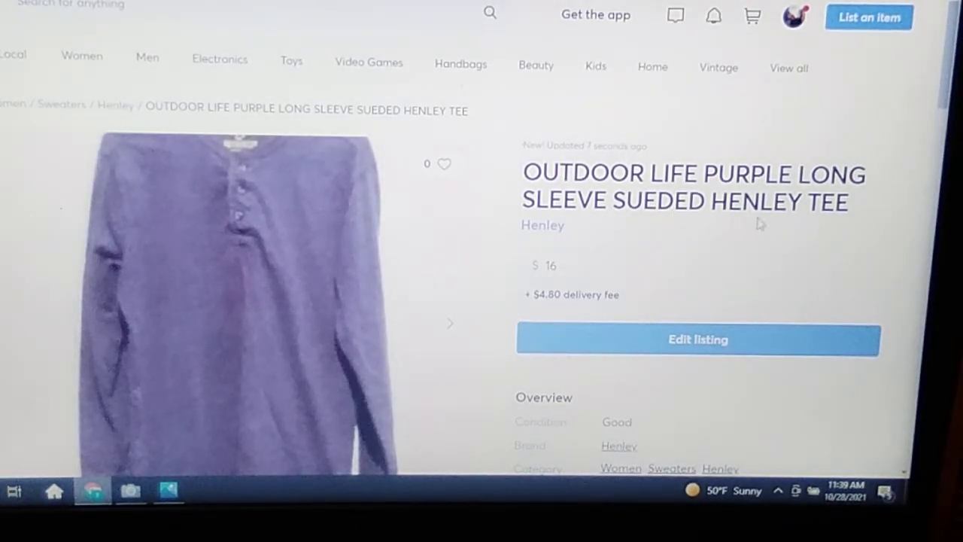
scroll(down, 3)
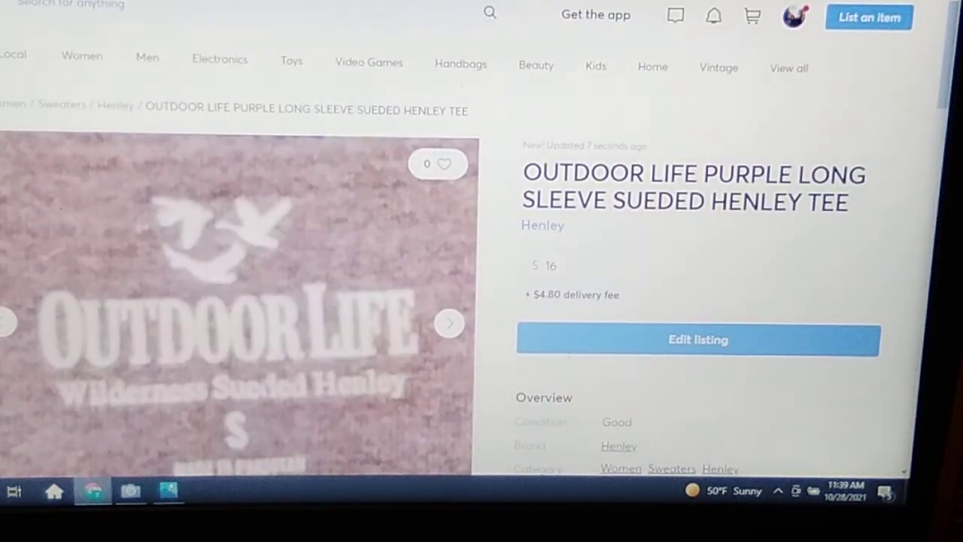
click(449, 322)
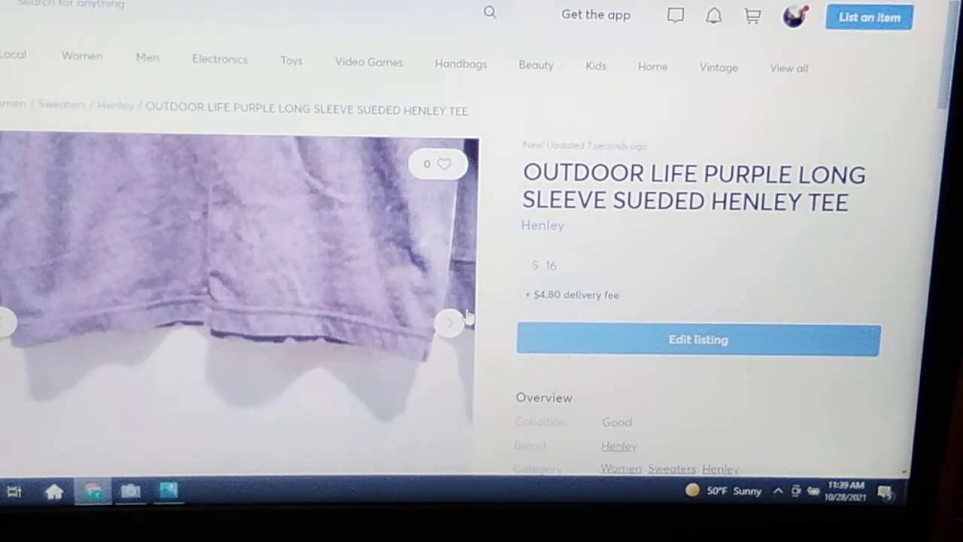